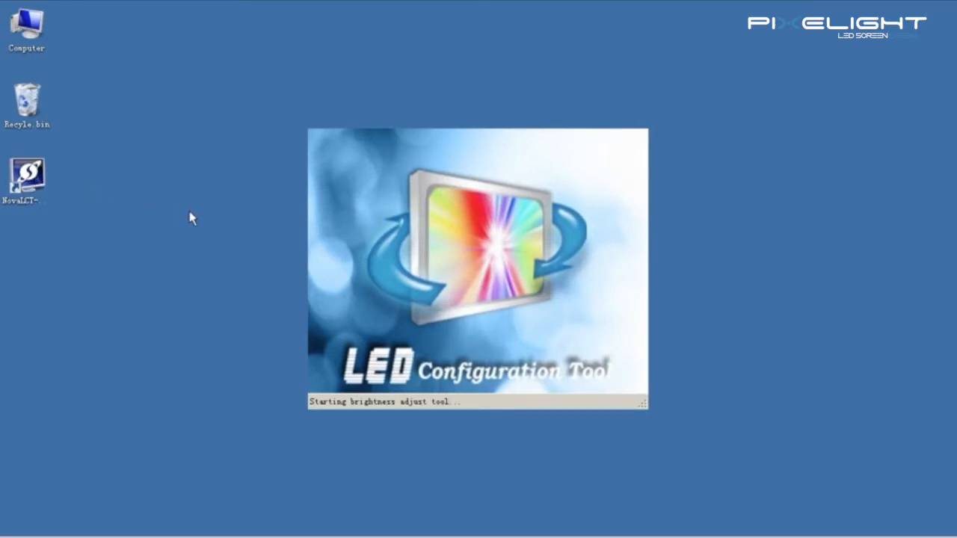
Launch the Test Tool from the Plug-in Tool menu, landing on the Pure Color tab
{"action": "left_click", "coordinate": [353, 168]}
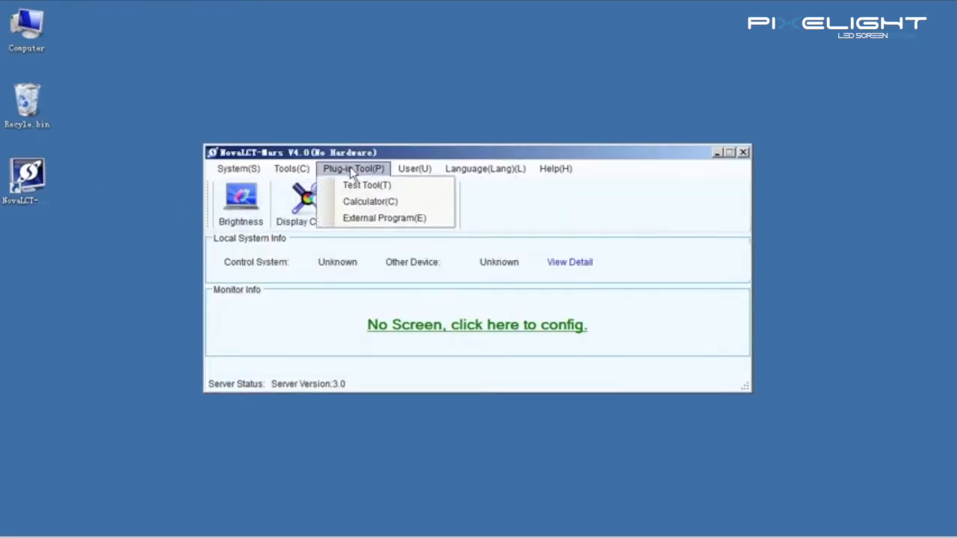
{"action": "left_click", "coordinate": [365, 185]}
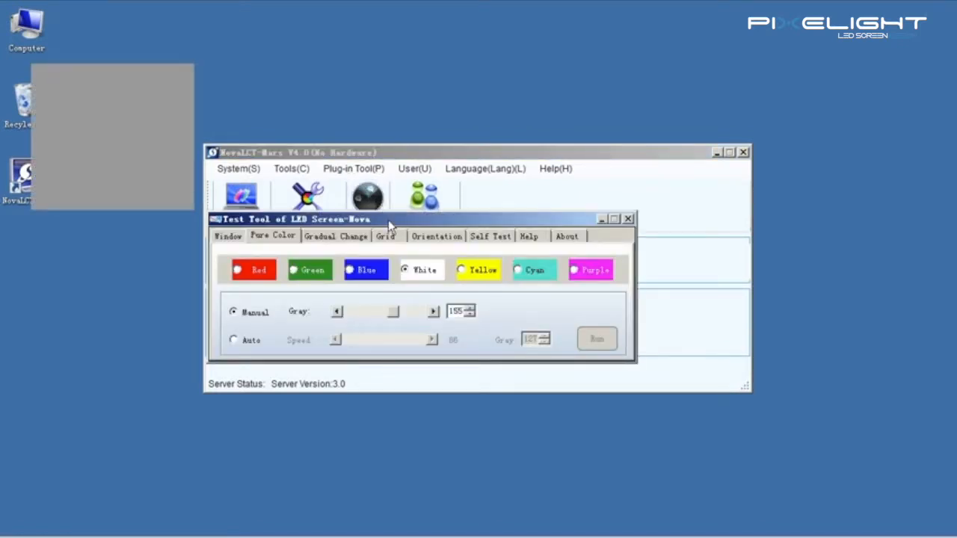
{"action": "mouse_move", "coordinate": [223, 242]}
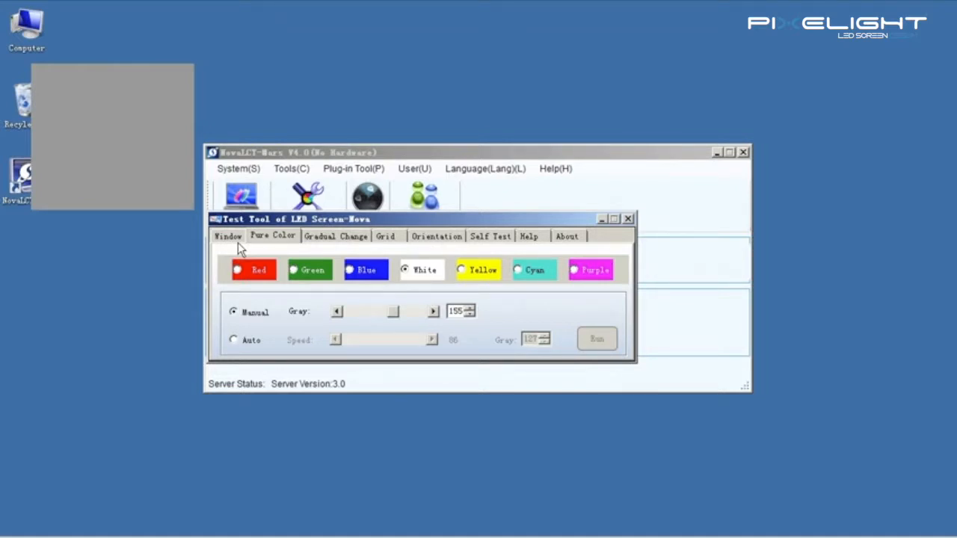
Show the Window tab with the test window at X 0, Y 0, size 256 by 256
{"action": "left_click", "coordinate": [227, 236]}
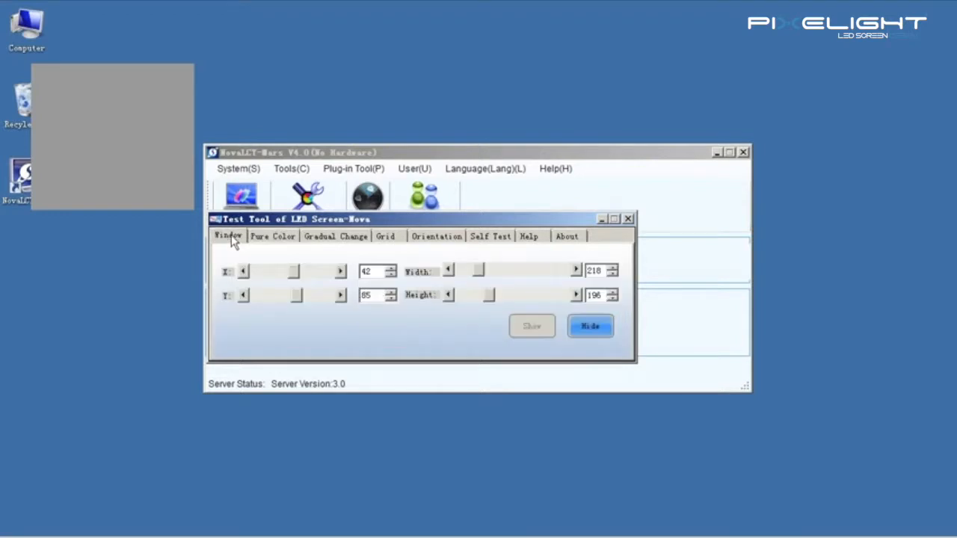
{"action": "mouse_move", "coordinate": [133, 156]}
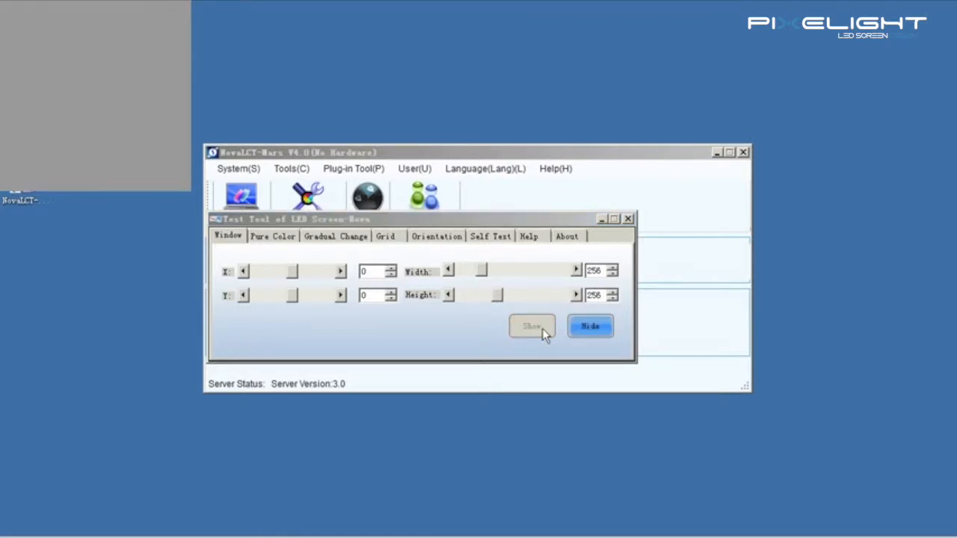
In manual mode show blue then white, raising the white gray level with the Gray slider
{"action": "left_click", "coordinate": [272, 237]}
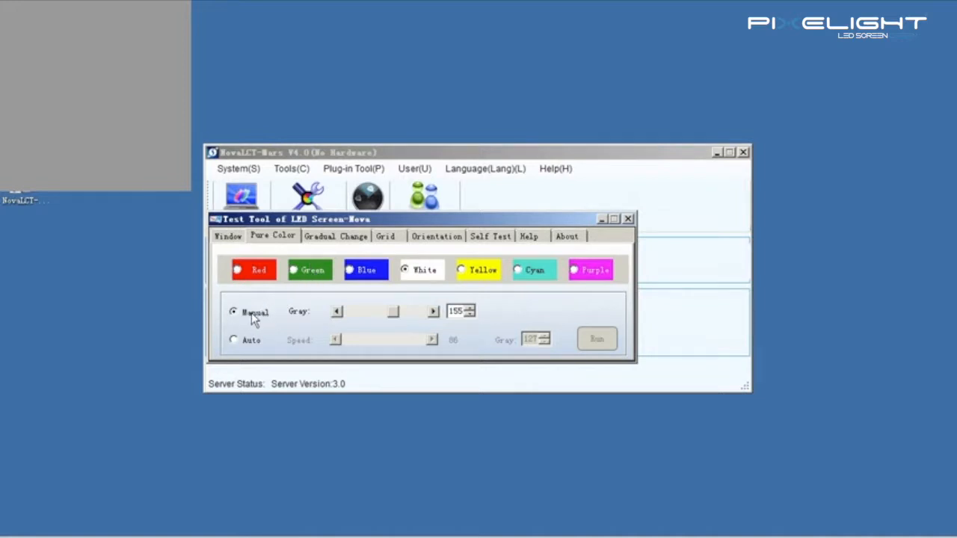
{"action": "left_click", "coordinate": [234, 340]}
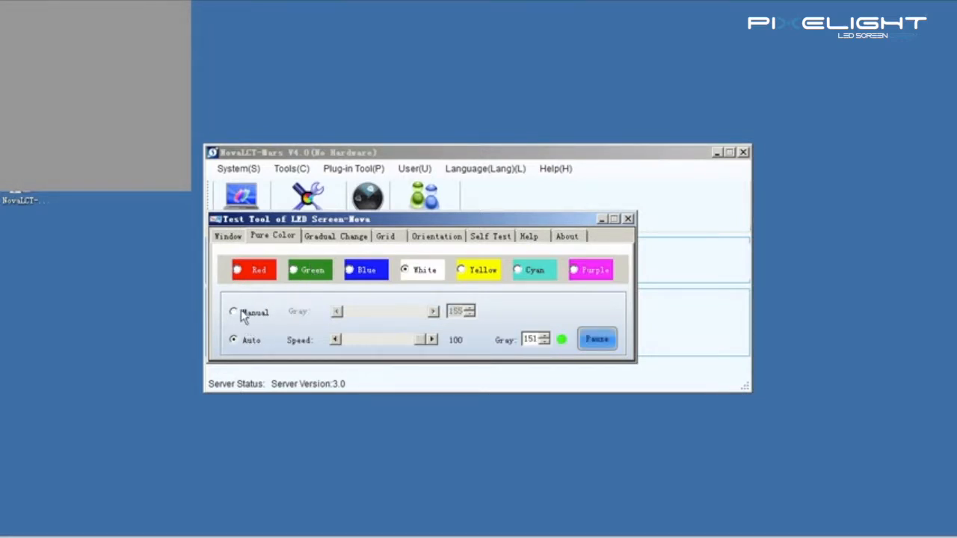
{"action": "left_click", "coordinate": [234, 312]}
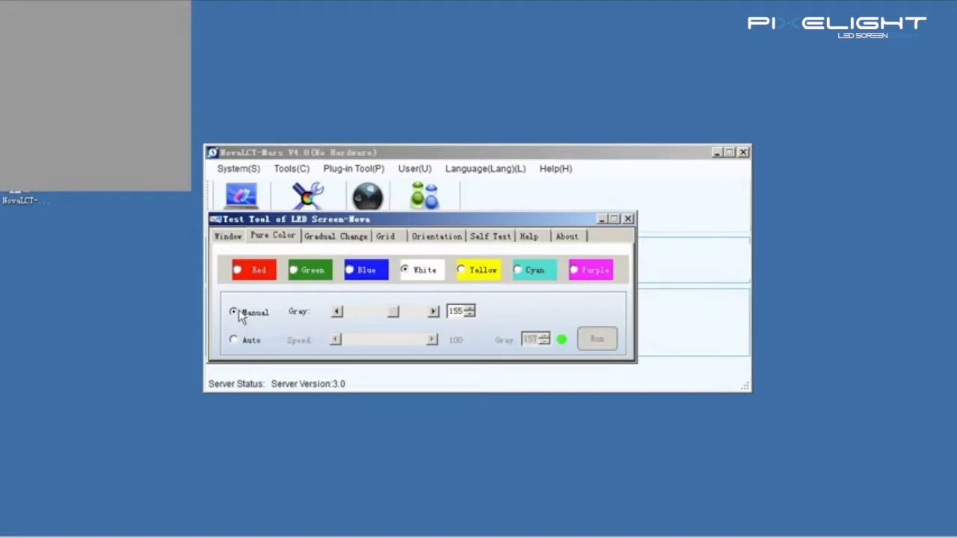
{"action": "left_click", "coordinate": [237, 270]}
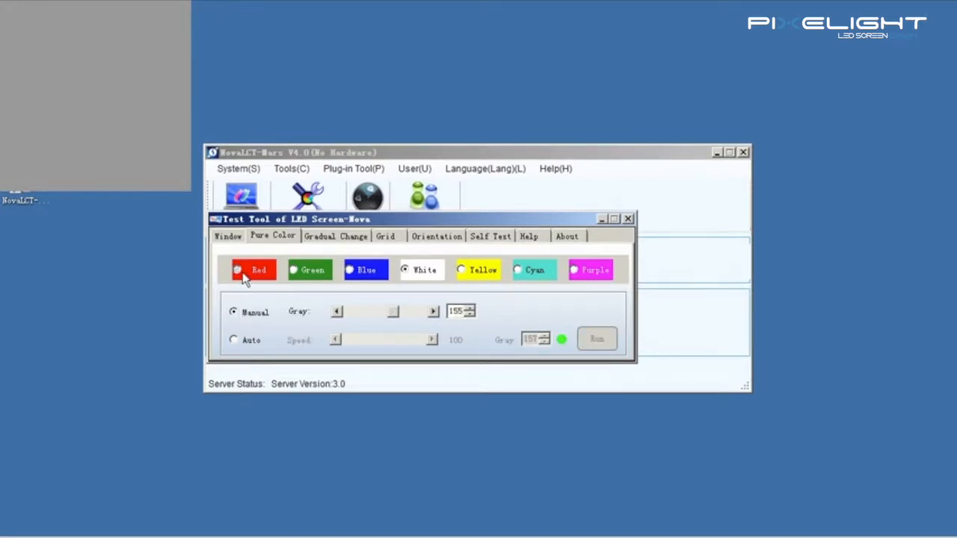
{"action": "left_click", "coordinate": [351, 270]}
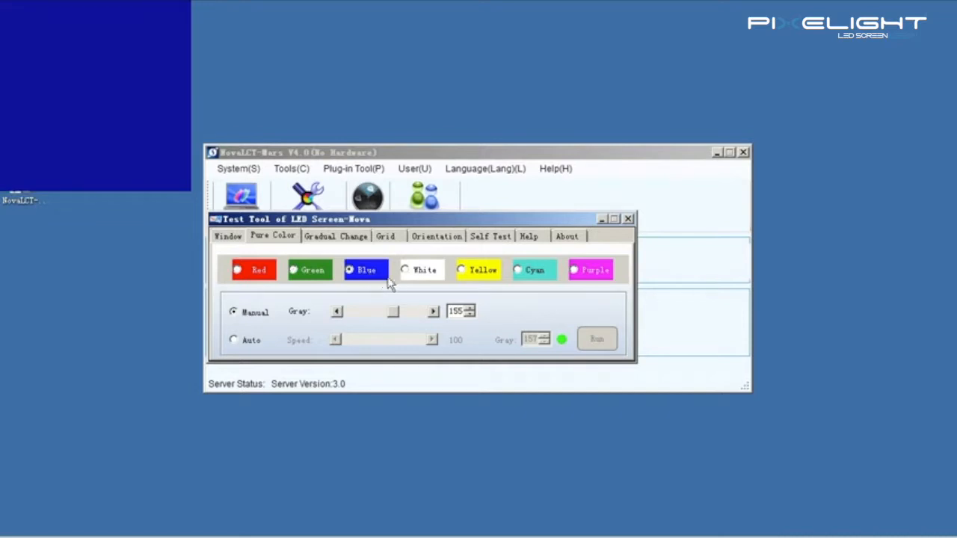
{"action": "left_click", "coordinate": [406, 270]}
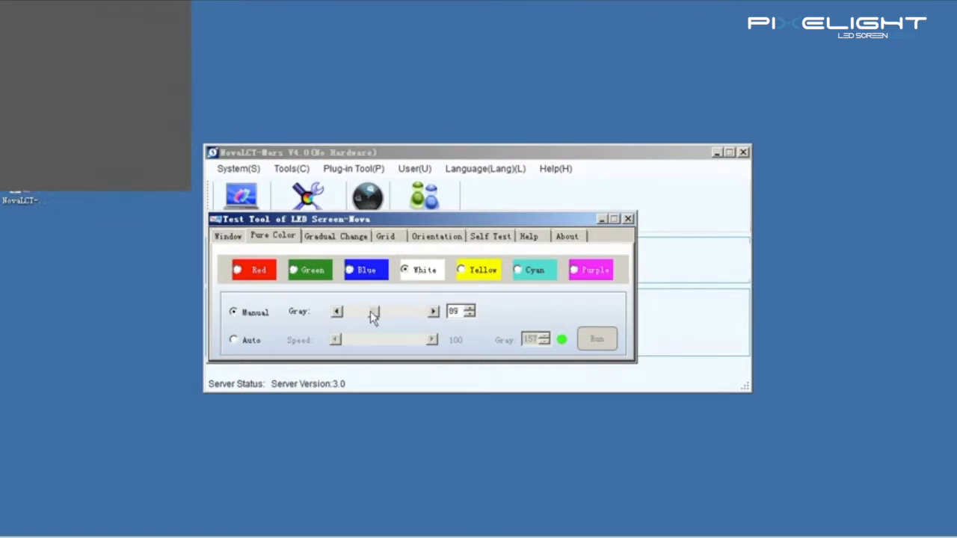
{"action": "left_click_drag", "start_coordinate": [374, 311], "coordinate": [384, 311]}
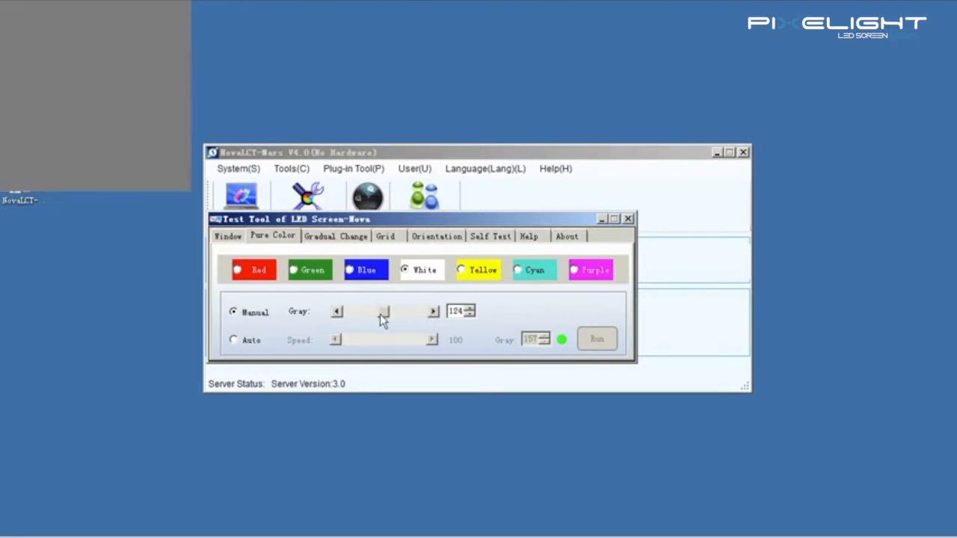
{"action": "left_click_drag", "start_coordinate": [383, 311], "coordinate": [405, 311]}
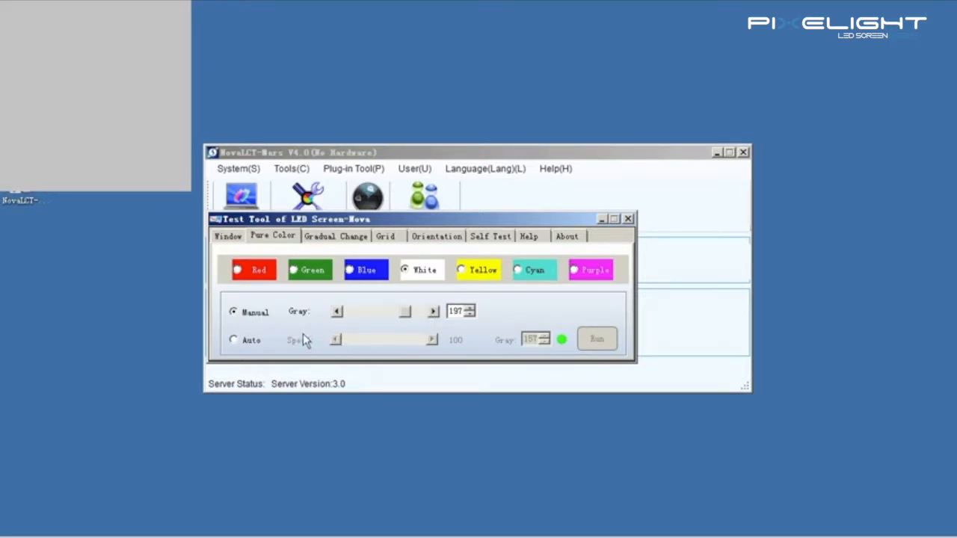
Switch the colour test to Auto cycling and settle the Speed at 100
{"action": "left_click", "coordinate": [233, 341]}
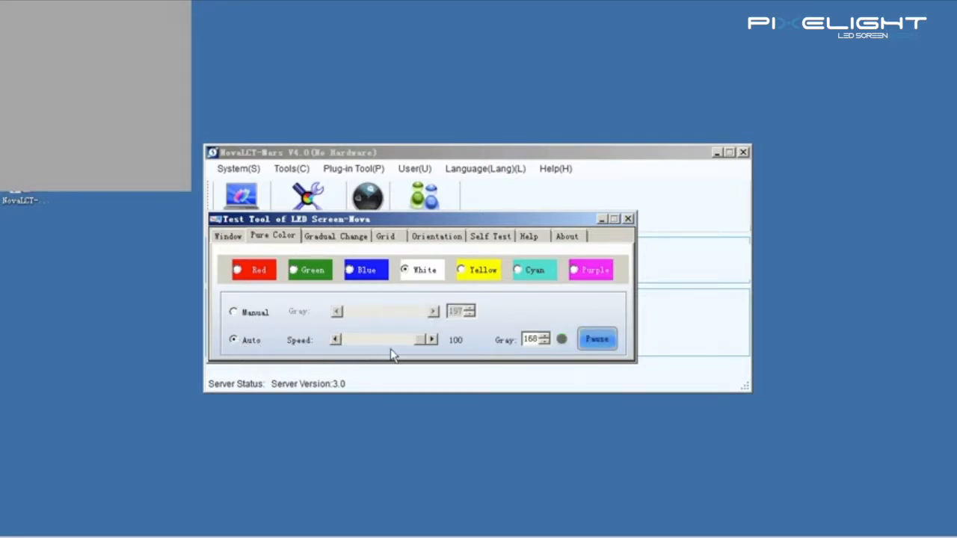
{"action": "left_click", "coordinate": [350, 270]}
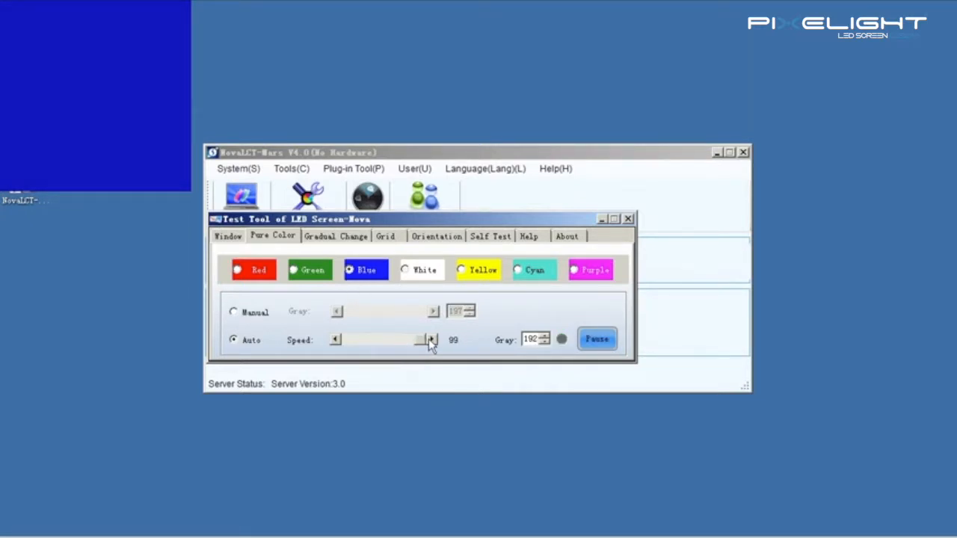
{"action": "left_click", "coordinate": [405, 270]}
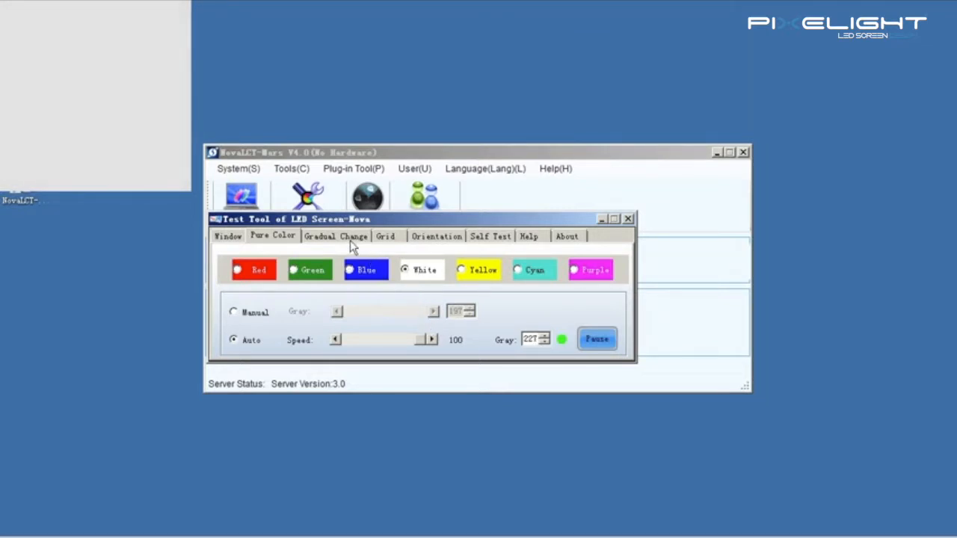
Show the white Gradual Change gradients at 64, 128 and 256 levels, then move to the Grid tests
{"action": "left_click", "coordinate": [337, 235]}
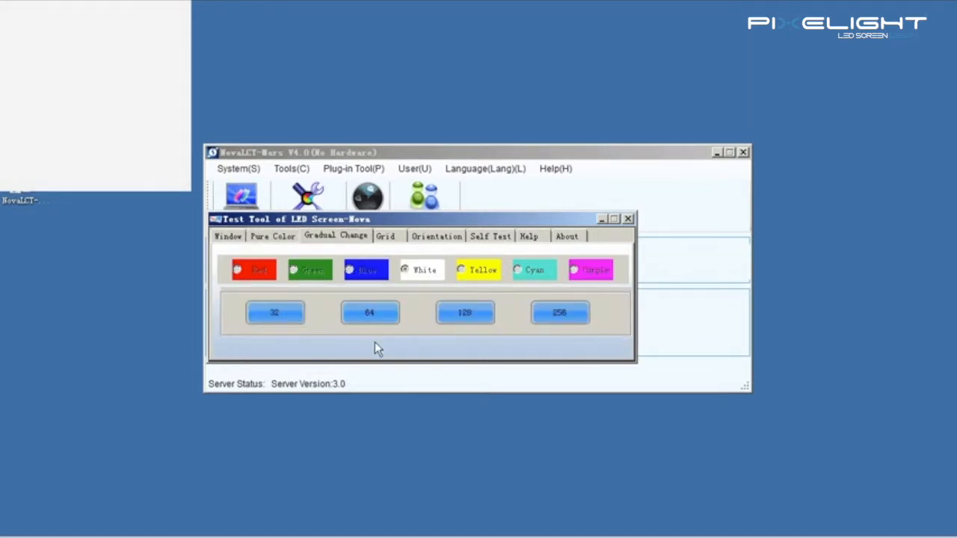
{"action": "left_click", "coordinate": [276, 312]}
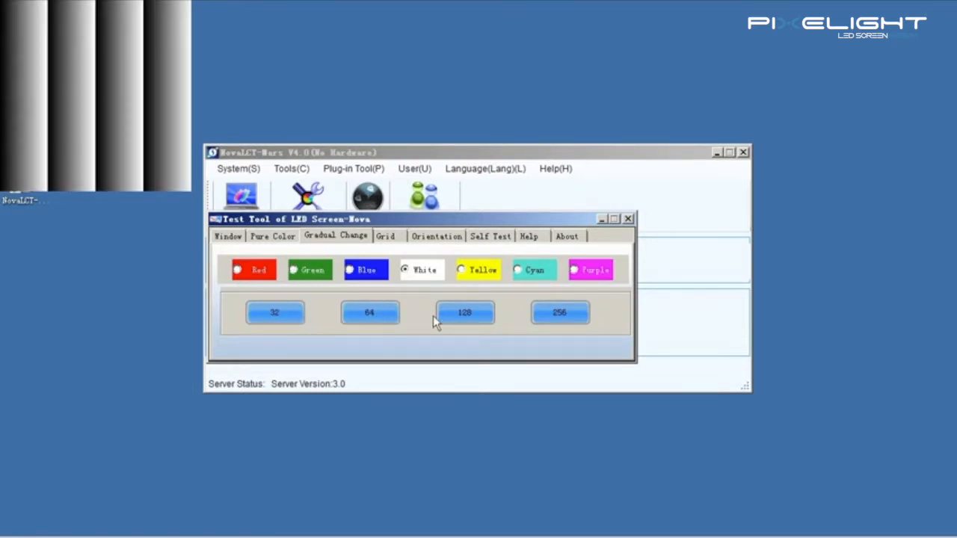
{"action": "left_click", "coordinate": [560, 313]}
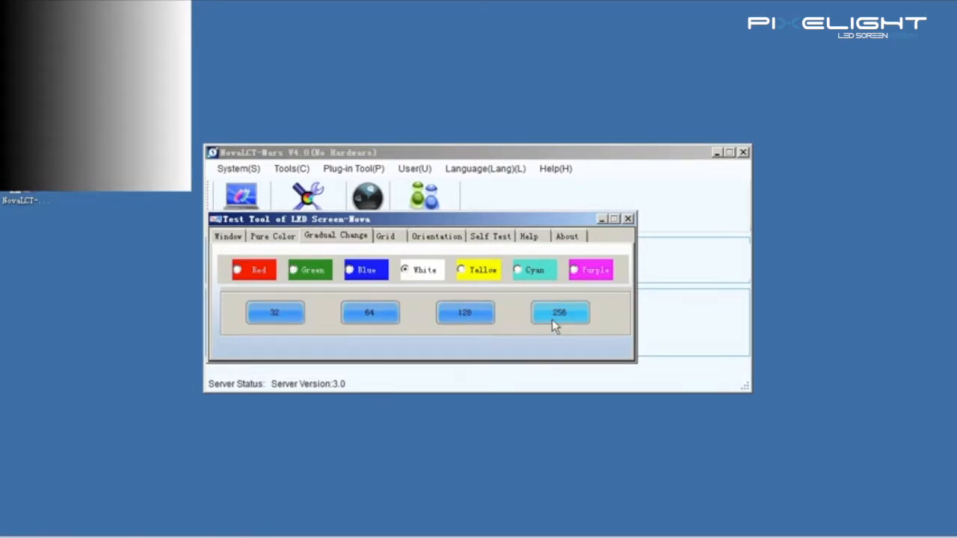
{"action": "left_click", "coordinate": [387, 236]}
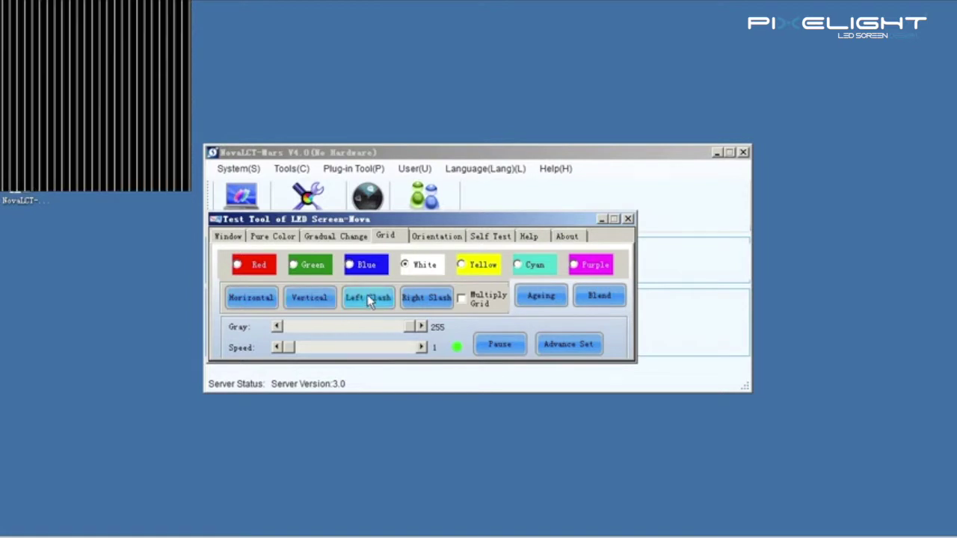
Show both diagonal grid line directions and apply Advance Set line width 5, spacing 20
{"action": "left_click", "coordinate": [426, 296]}
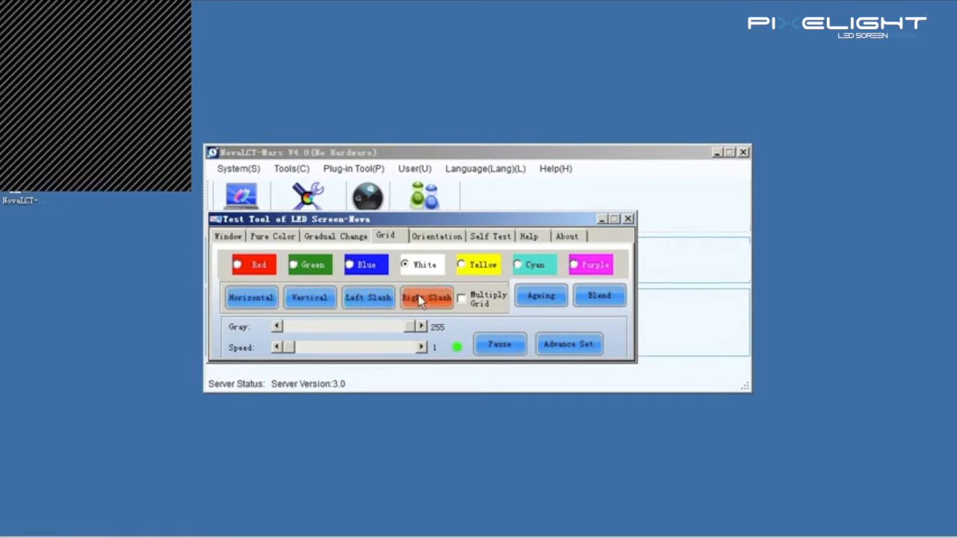
{"action": "left_click", "coordinate": [426, 297]}
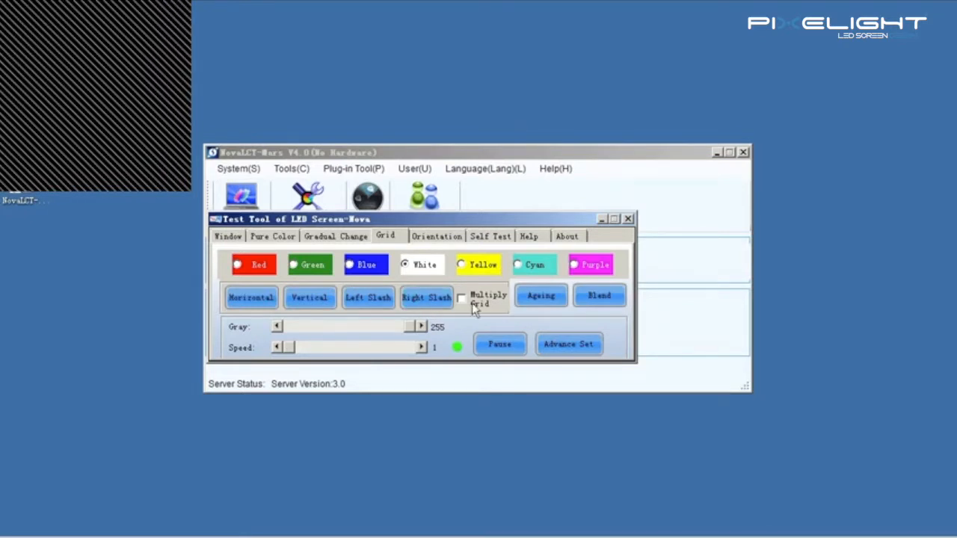
{"action": "left_click", "coordinate": [569, 344]}
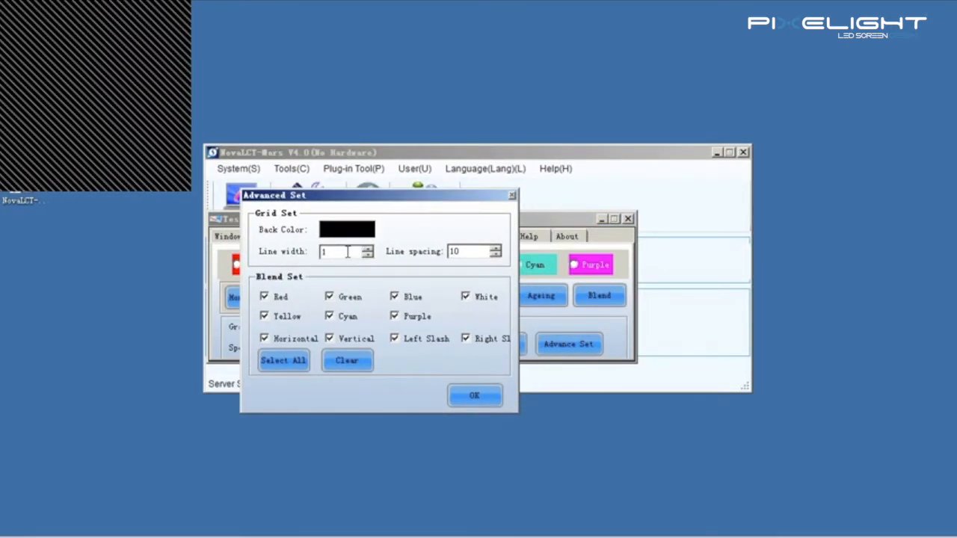
{"action": "mouse_move", "coordinate": [359, 269]}
{"action": "type", "text": "20"}
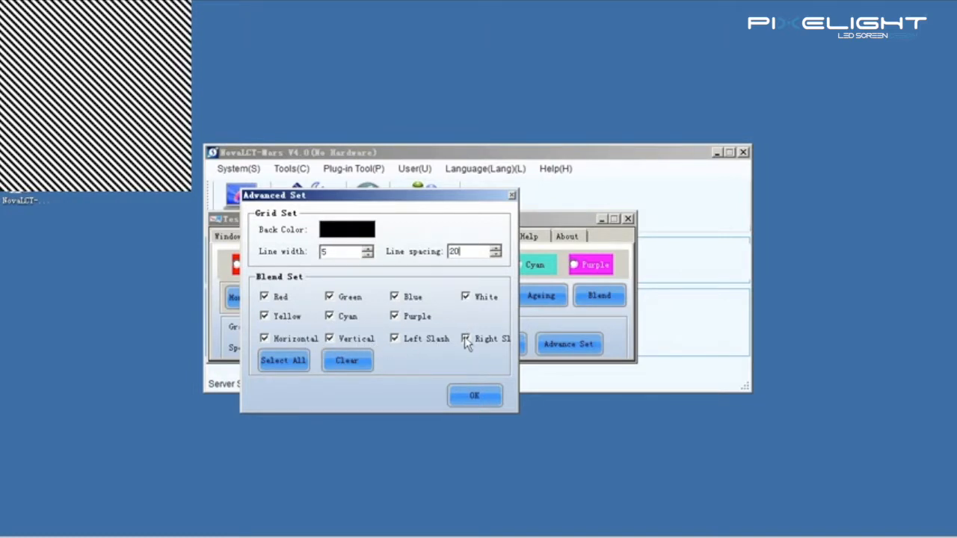
{"action": "left_click", "coordinate": [475, 396]}
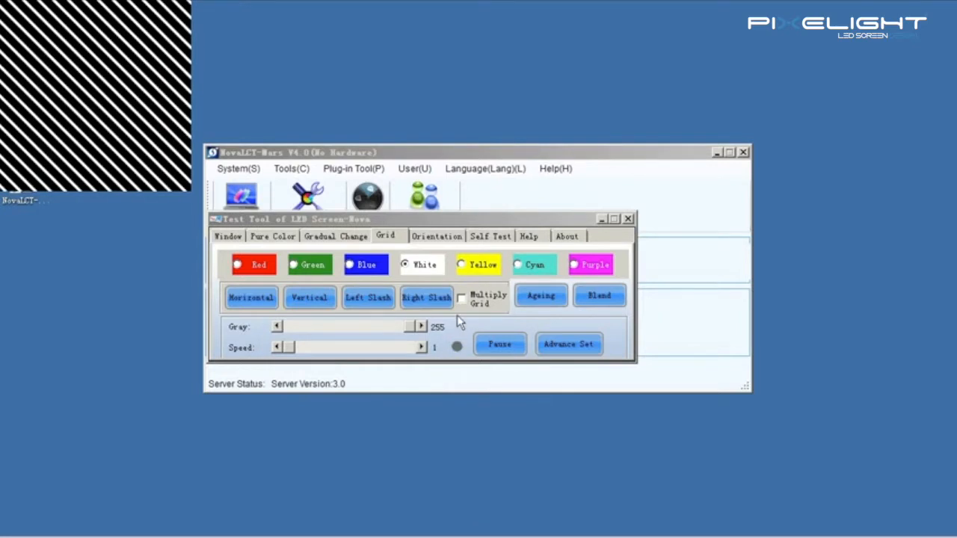
{"action": "left_click", "coordinate": [435, 237]}
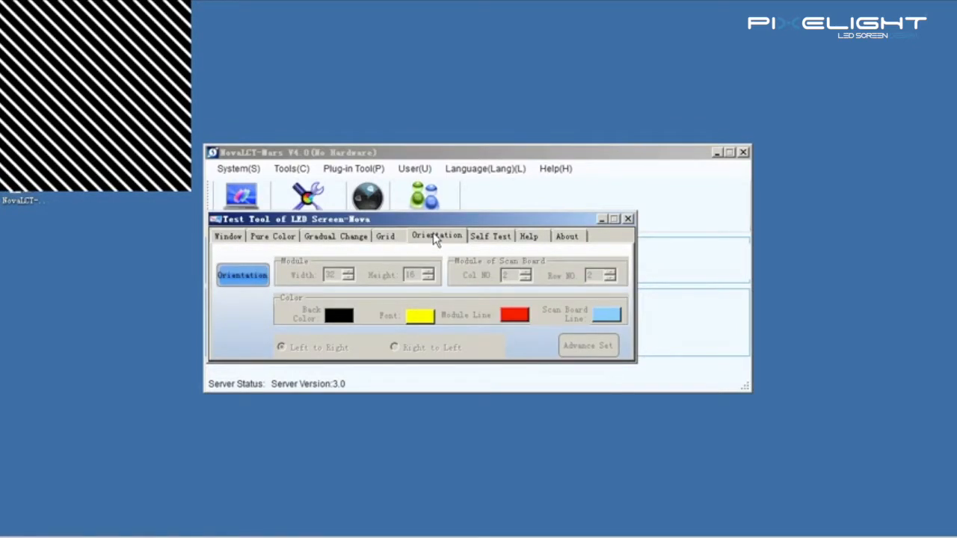
Start the Orientation test with 32×32 modules and 4 columns by 4 rows of scan boards
{"action": "left_click", "coordinate": [589, 345]}
{"action": "type", "text": "4"}
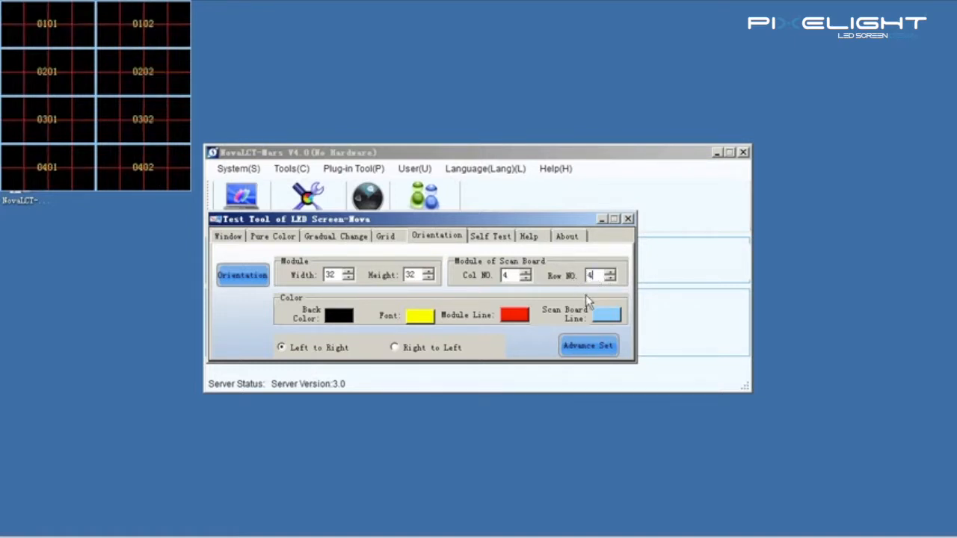
{"action": "mouse_move", "coordinate": [518, 283]}
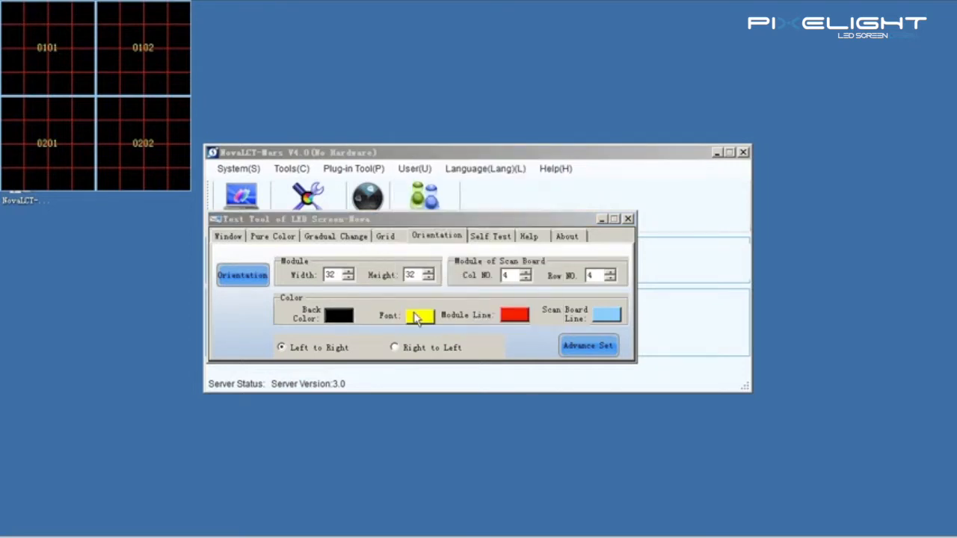
{"action": "mouse_move", "coordinate": [605, 320]}
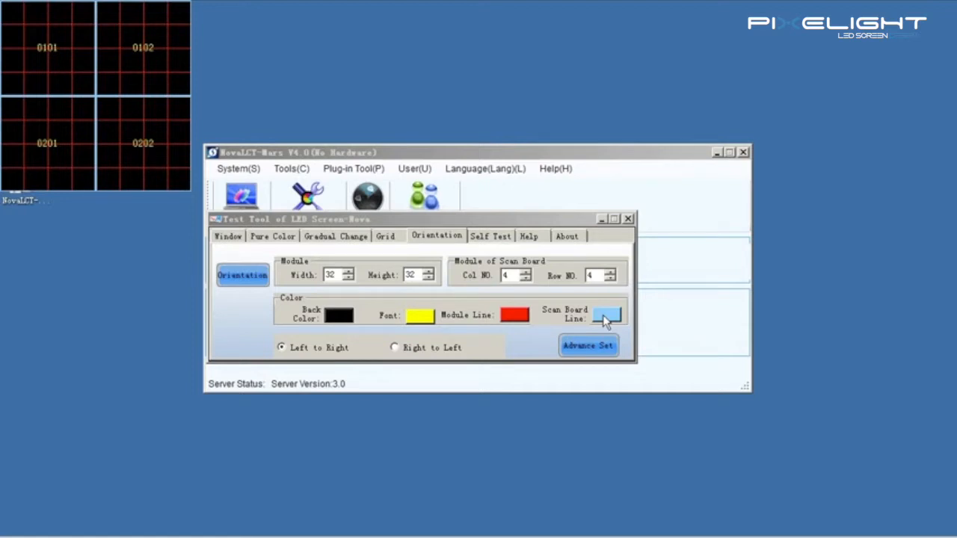
{"action": "mouse_move", "coordinate": [446, 321]}
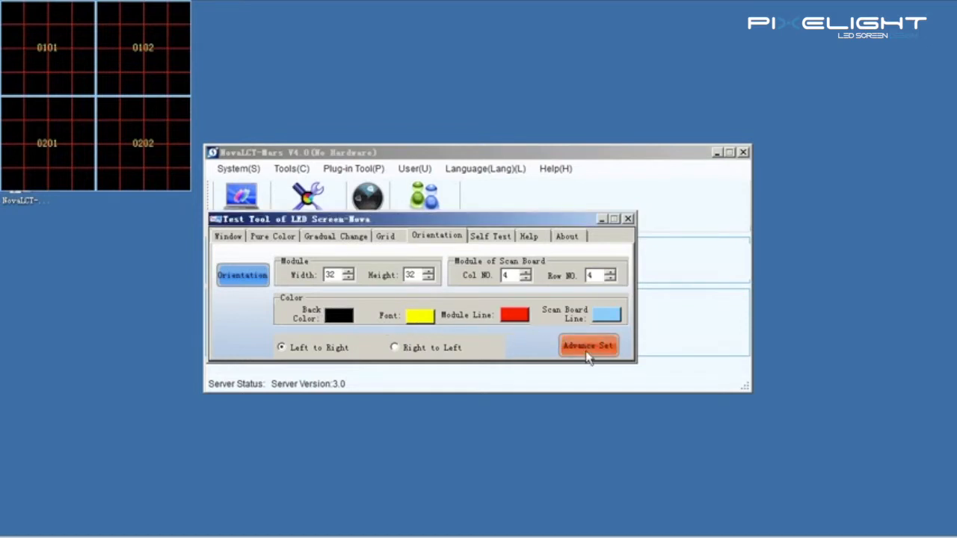
In Advance Set keep start row/column 0 and apply module line width 2
{"action": "left_click", "coordinate": [588, 344]}
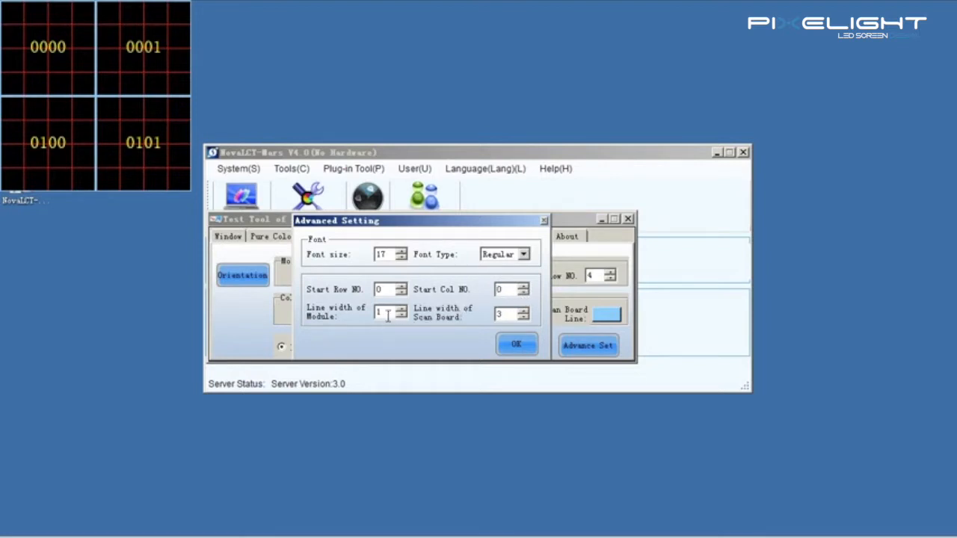
{"action": "left_click", "coordinate": [402, 309]}
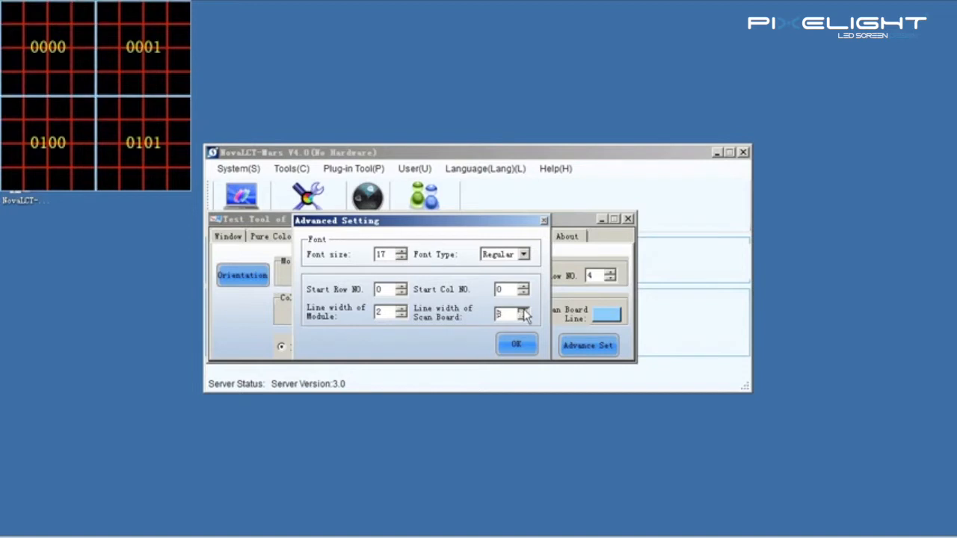
{"action": "left_click", "coordinate": [517, 344]}
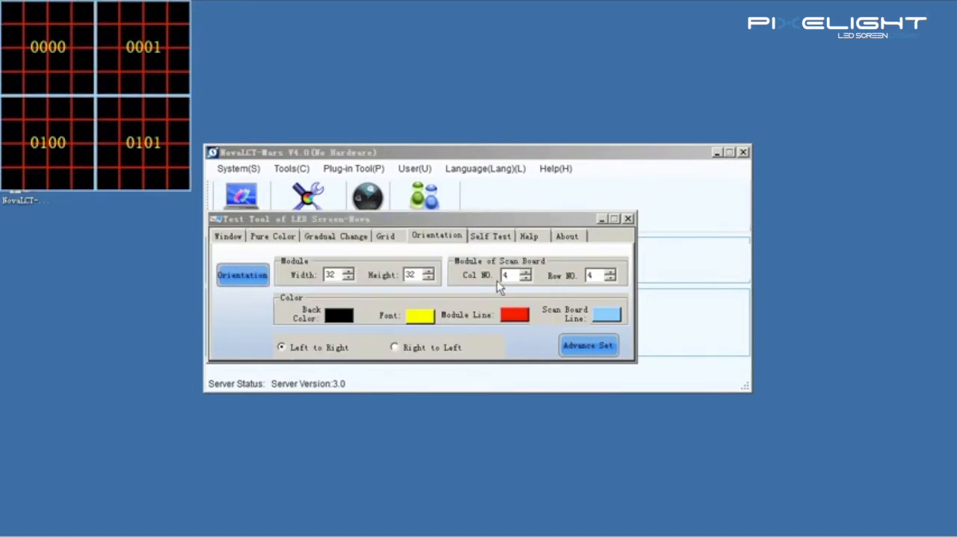
Read the Help tab's list of test tool keyboard shortcuts
{"action": "left_click", "coordinate": [529, 236]}
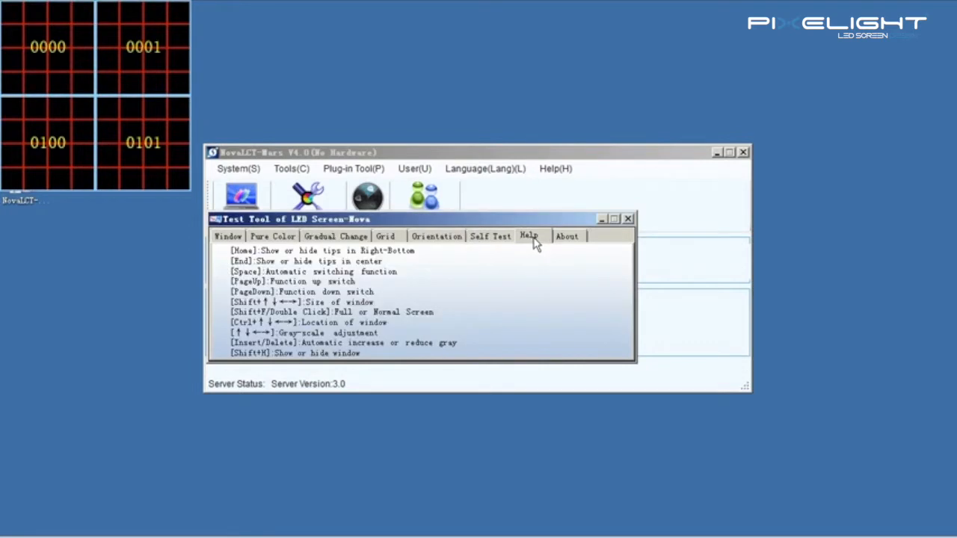
{"action": "mouse_move", "coordinate": [510, 293]}
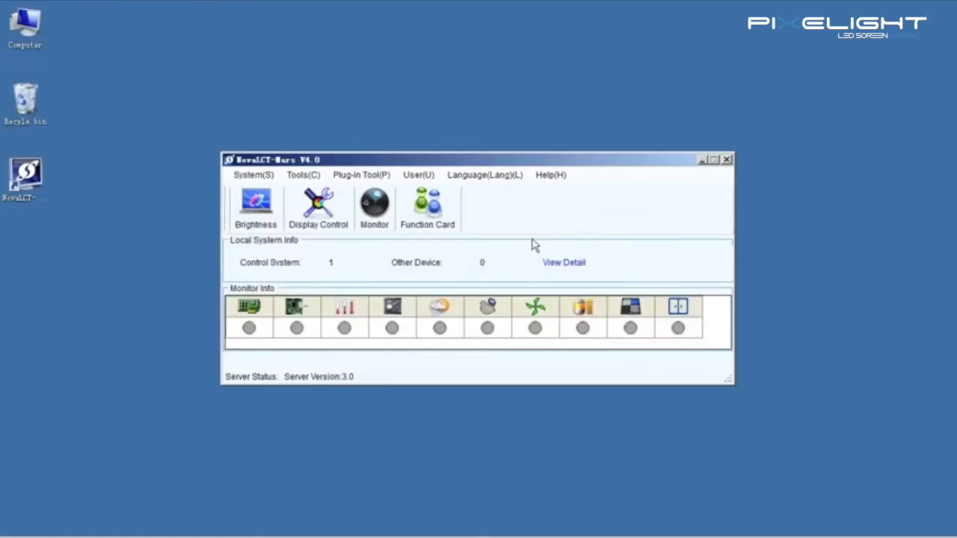
{"action": "mouse_move", "coordinate": [547, 241]}
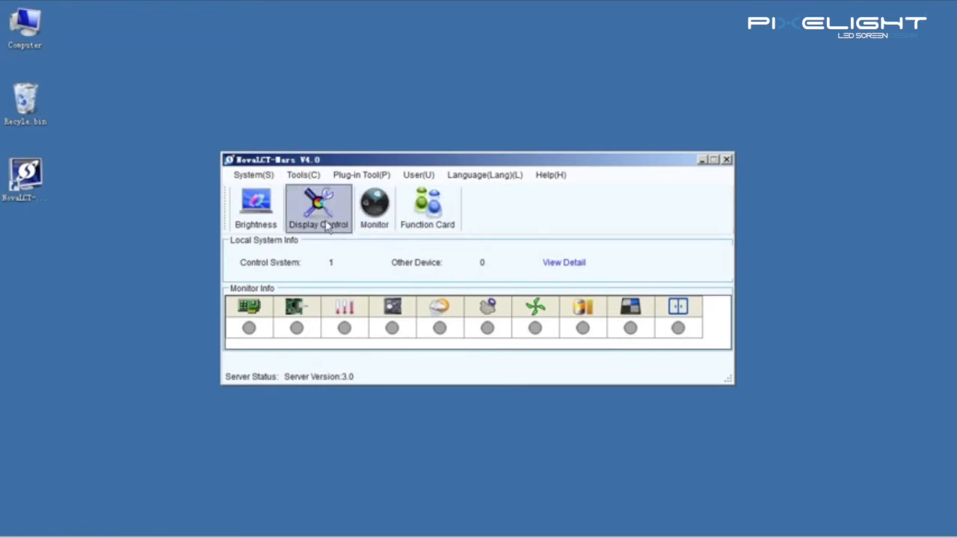
In Screen Control for COM3-Screen1, try Kill, Lock and Run on the LED screen
{"action": "left_click", "coordinate": [317, 205]}
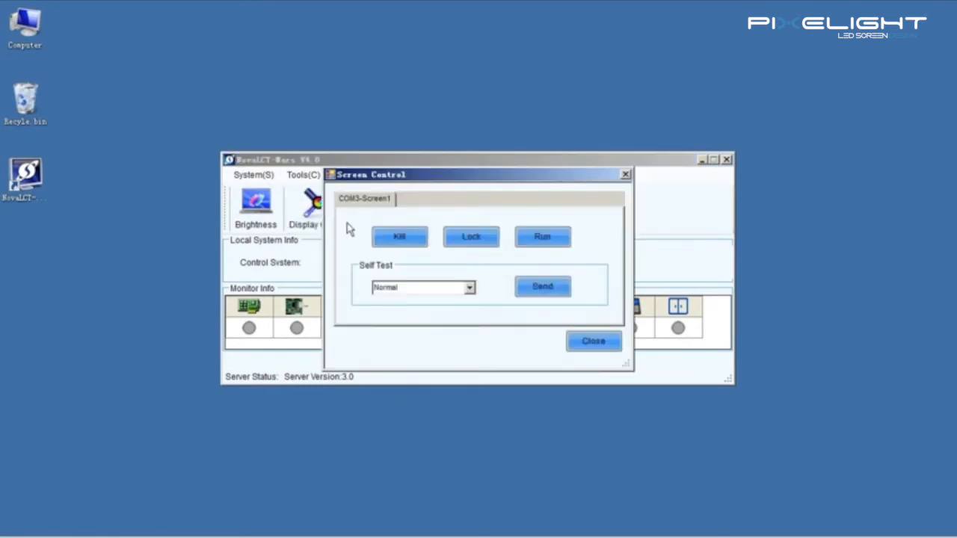
{"action": "left_click", "coordinate": [400, 237]}
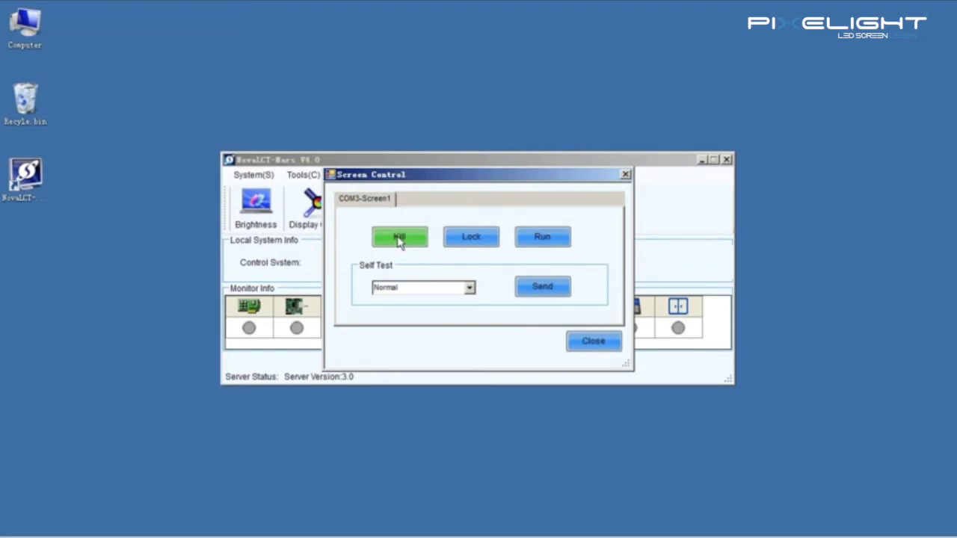
{"action": "left_click", "coordinate": [470, 237]}
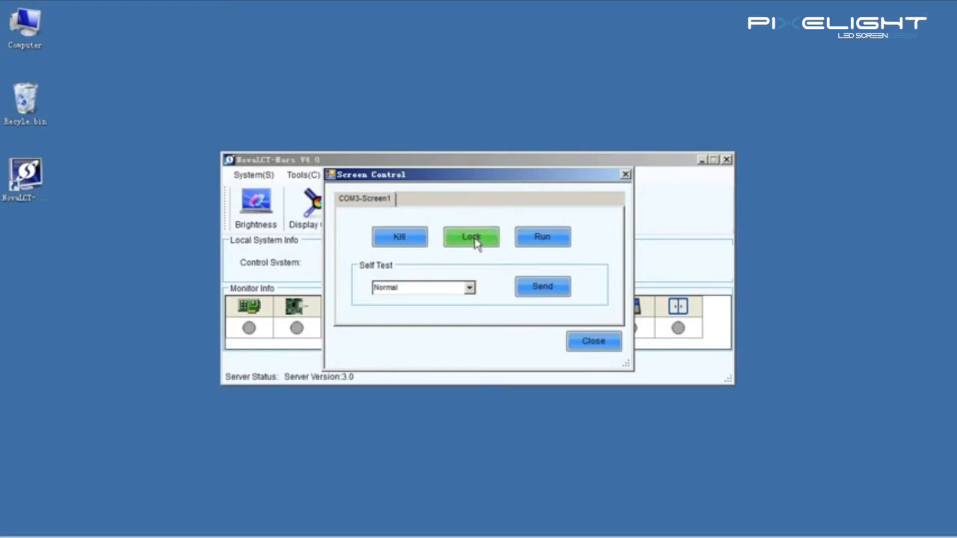
{"action": "mouse_move", "coordinate": [509, 224]}
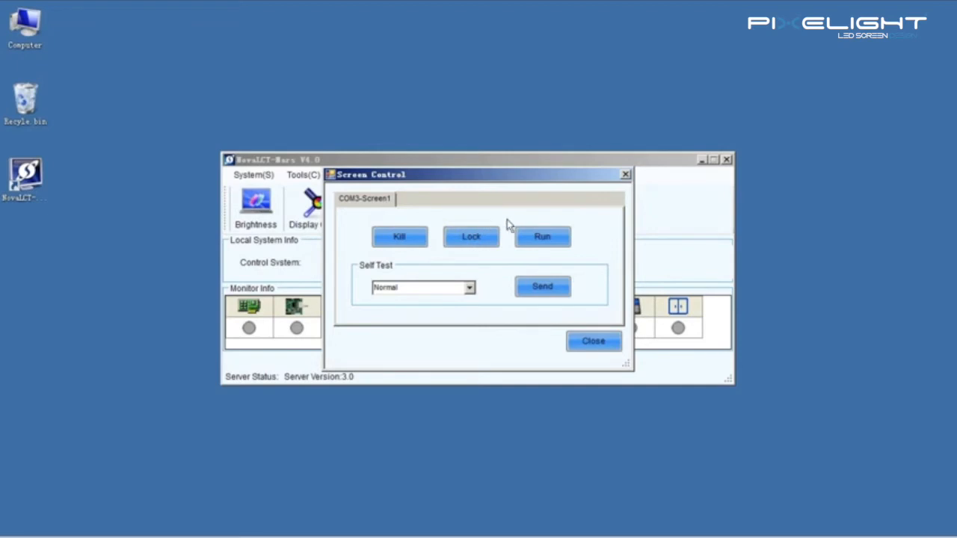
{"action": "left_click", "coordinate": [543, 237]}
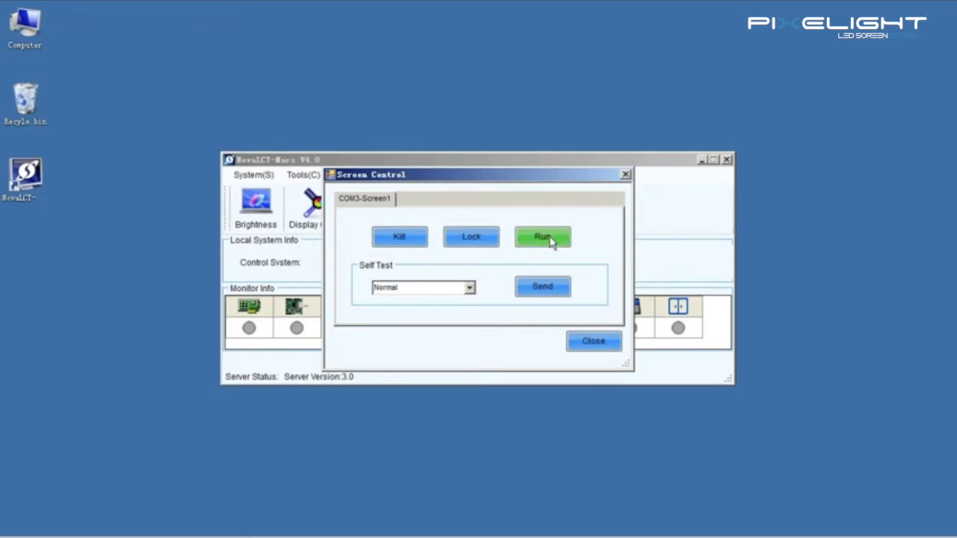
{"action": "mouse_move", "coordinate": [536, 245]}
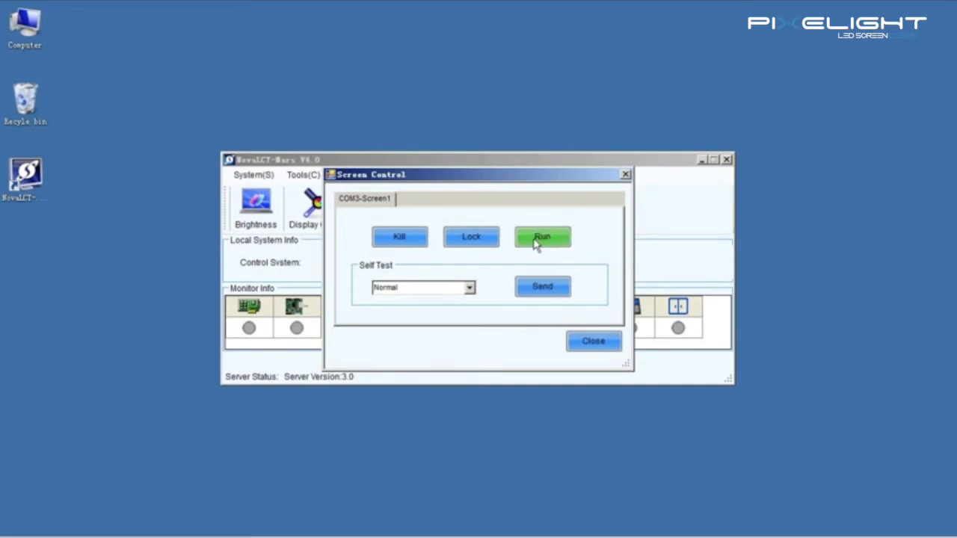
Choose White as the Self Test pattern to send to the screen
{"action": "left_click", "coordinate": [470, 287]}
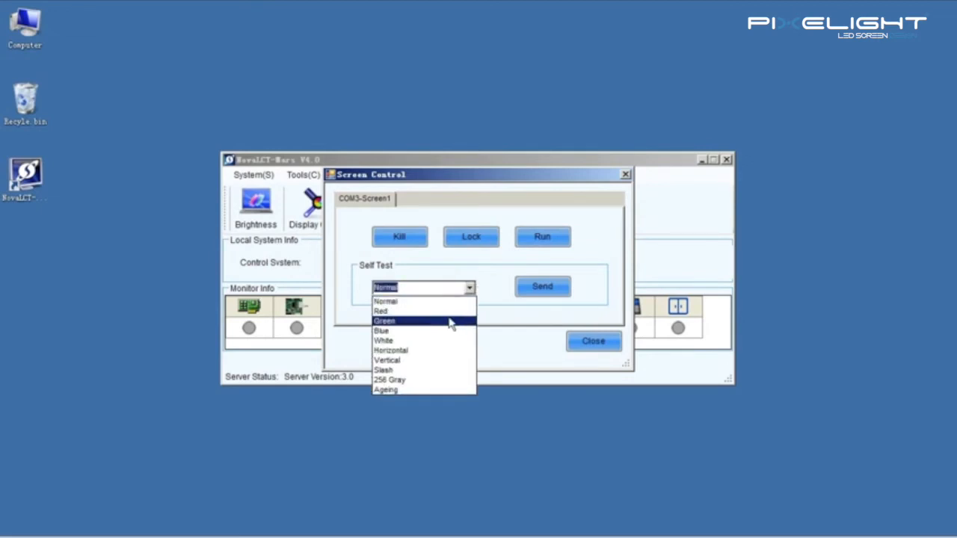
{"action": "mouse_move", "coordinate": [449, 350]}
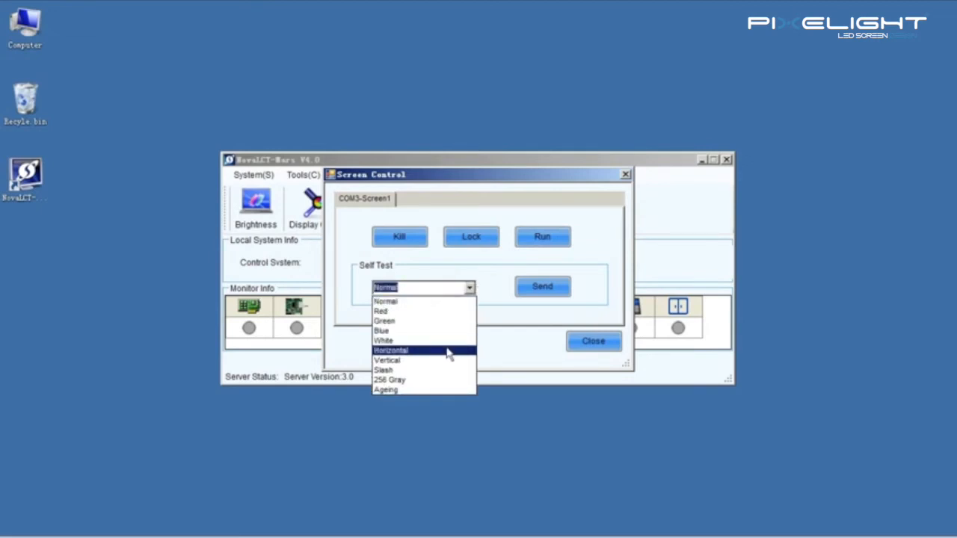
{"action": "left_click", "coordinate": [380, 340]}
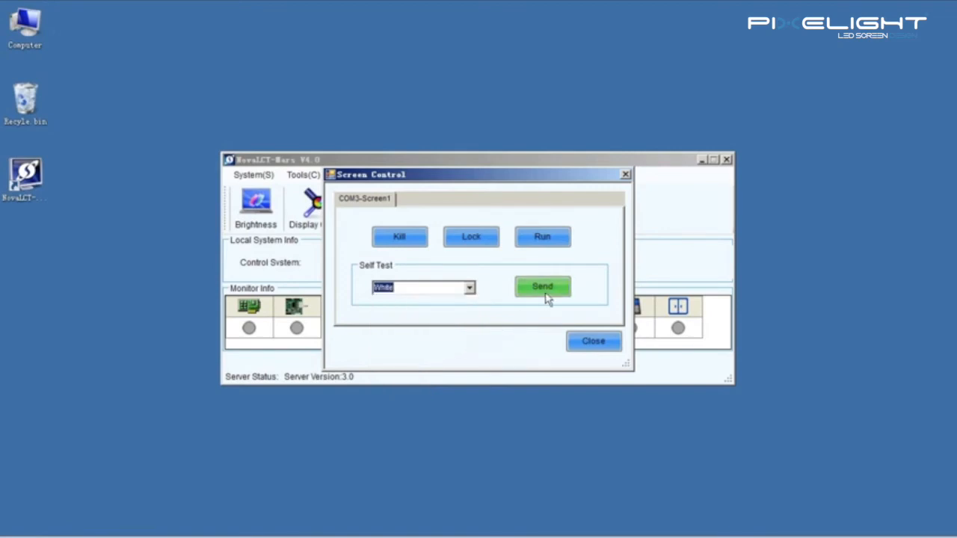